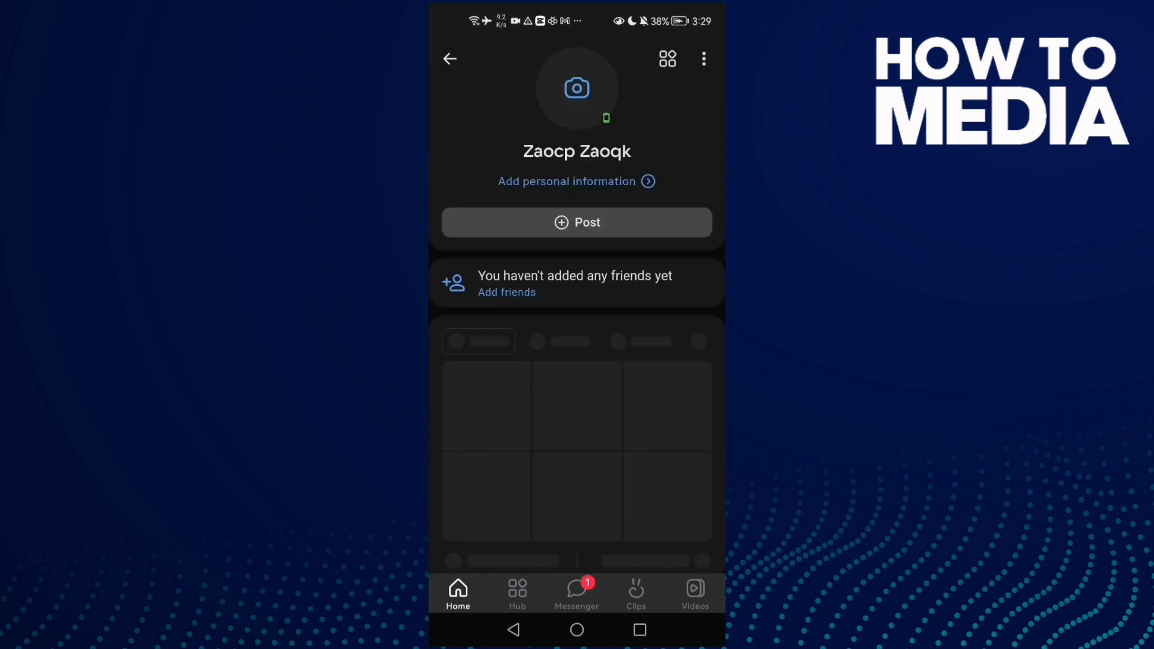
Go from 'Add personal information' on the profile into the Interests section of the Edit screen
left_click(703, 59)
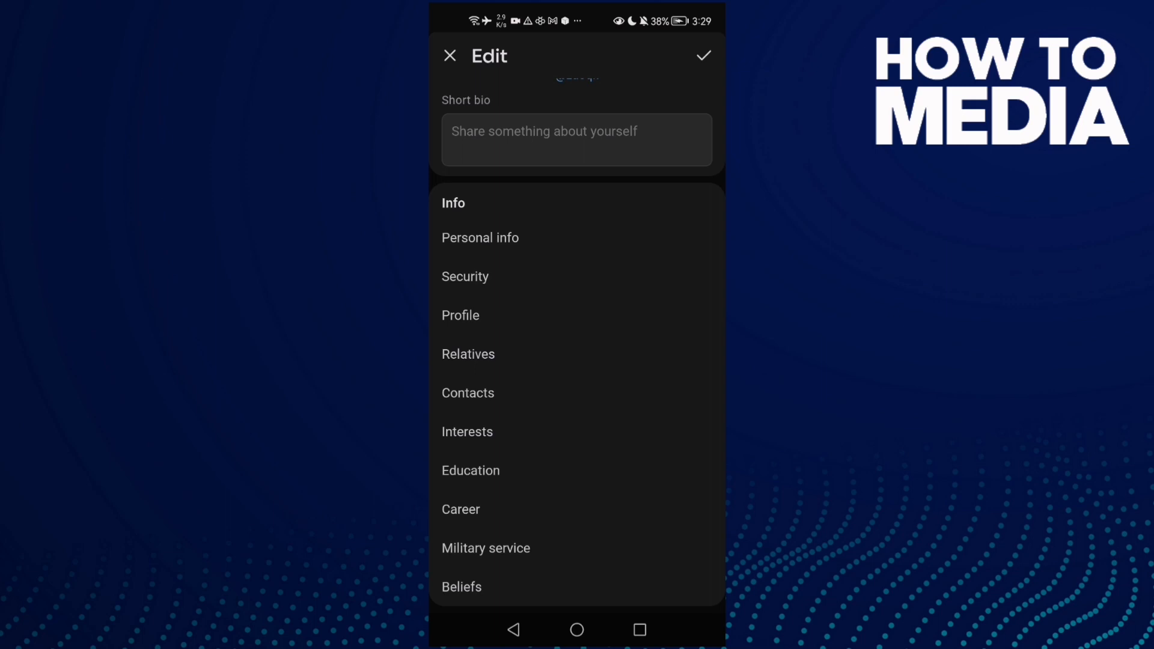
left_click(702, 55)
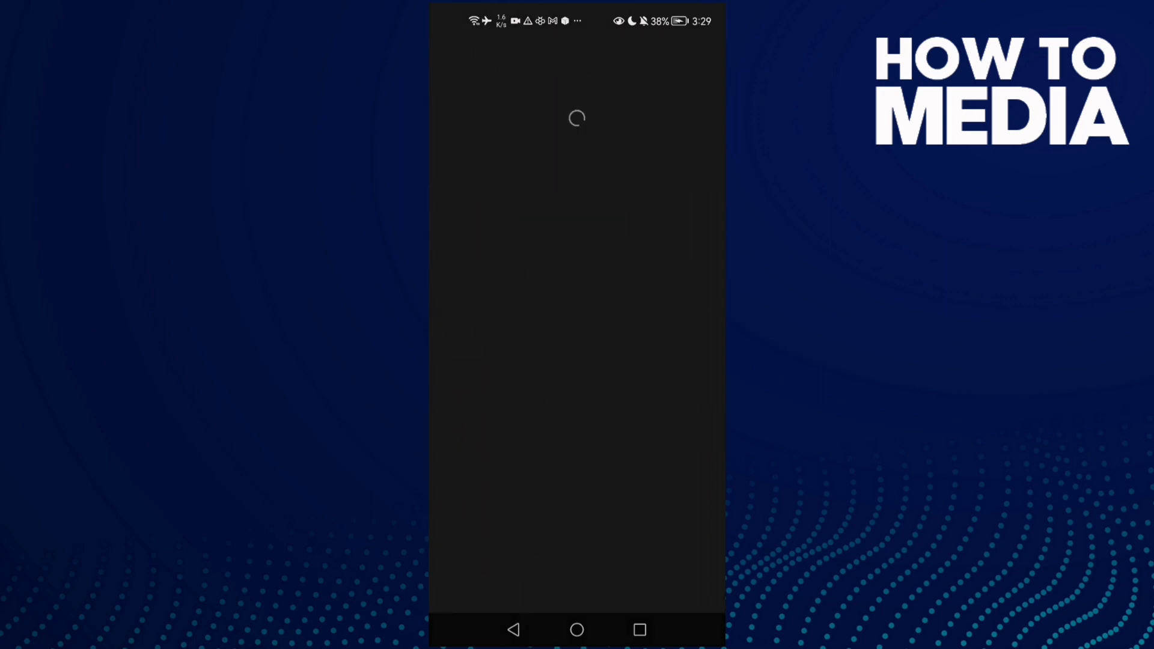